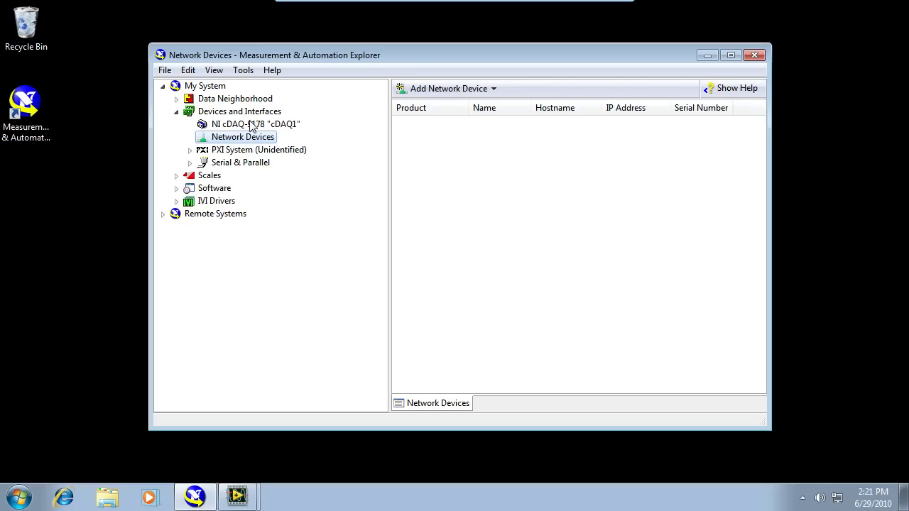
Step: Show the cDAQ1 chassis slots, listing the NI 9219 module in slot 2
left_click(256, 123)
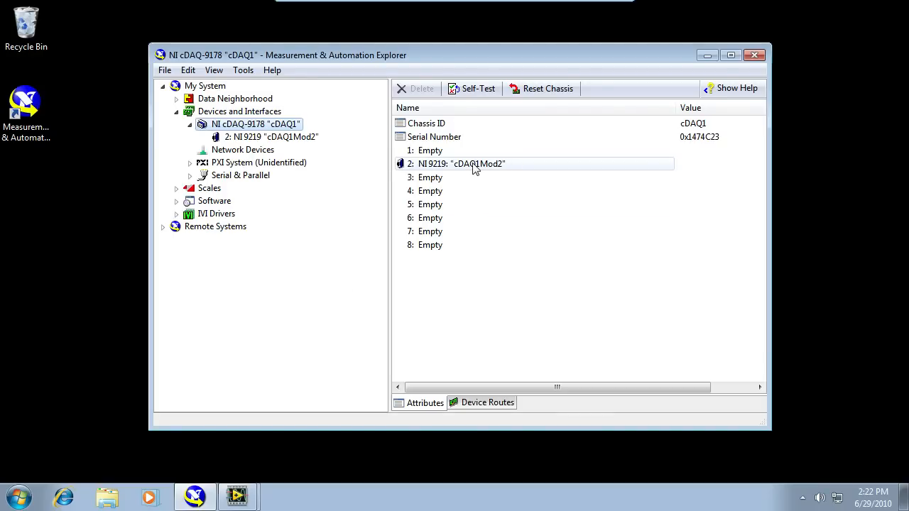
right_click(461, 163)
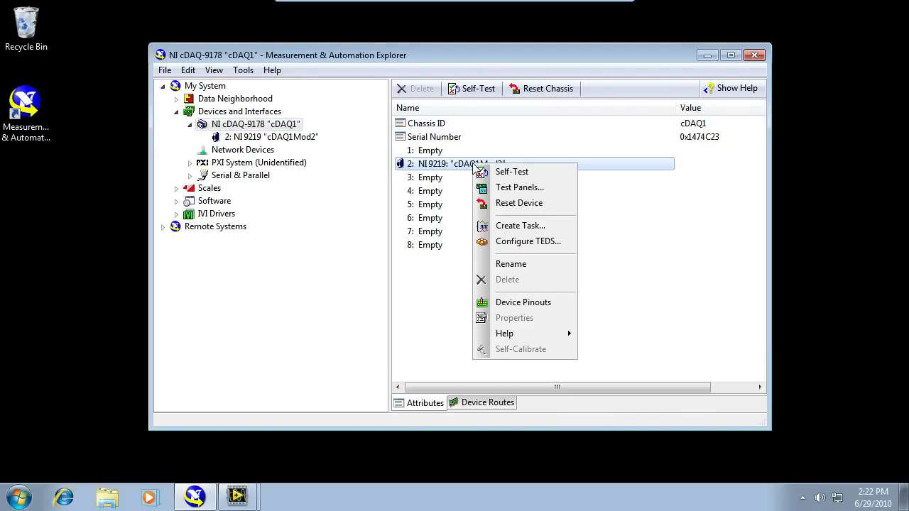
left_click(501, 192)
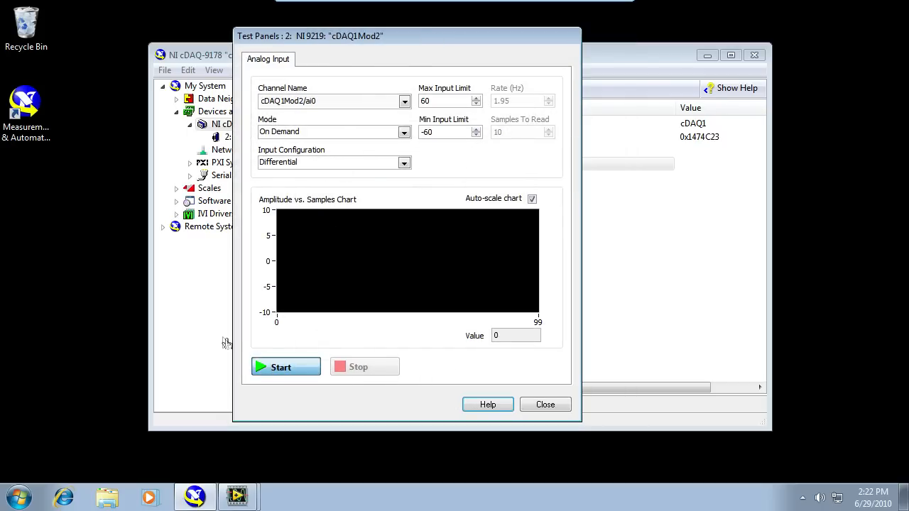
left_click(285, 366)
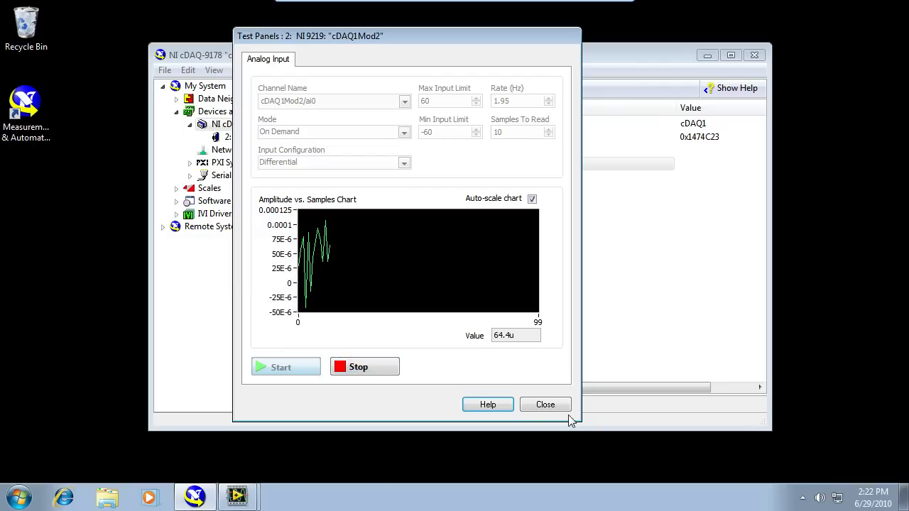
left_click(546, 403)
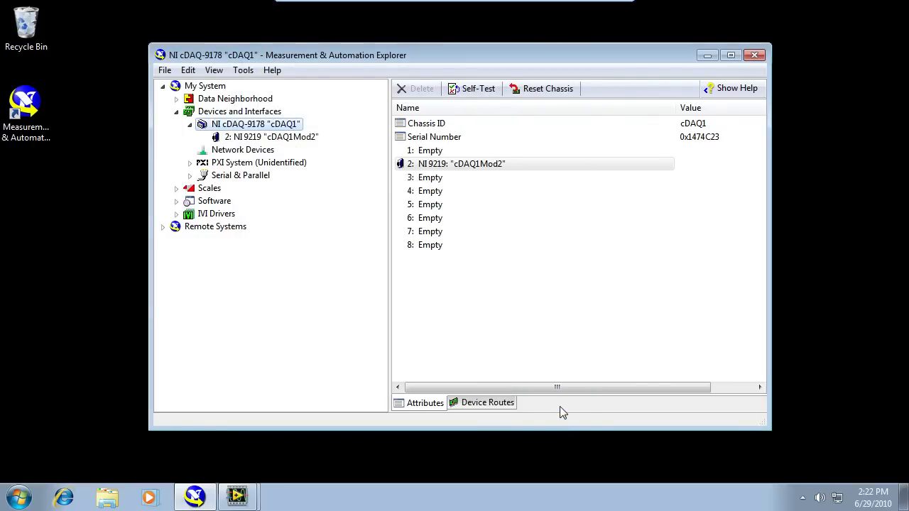
mouse_move(239, 497)
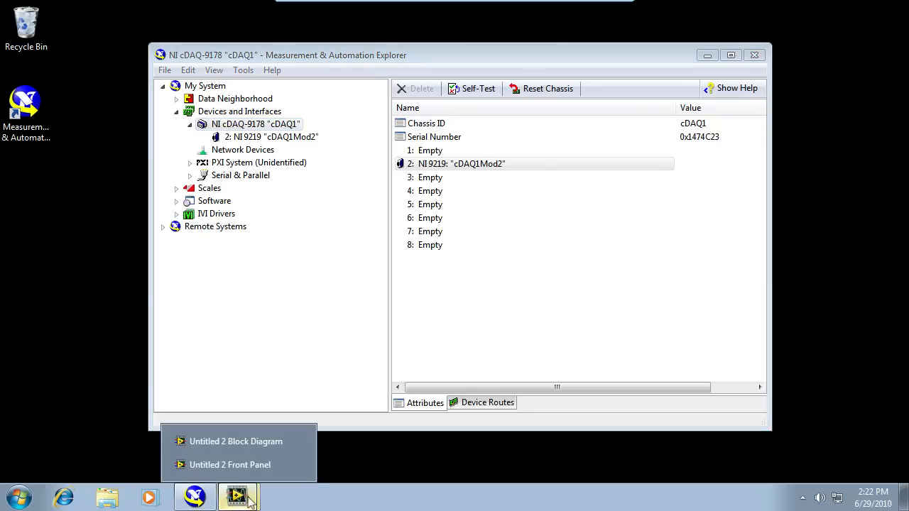
Step: Switch from the explorer to LabVIEW's Untitled 2 block diagram with the DAQ Assistant
left_click(231, 464)
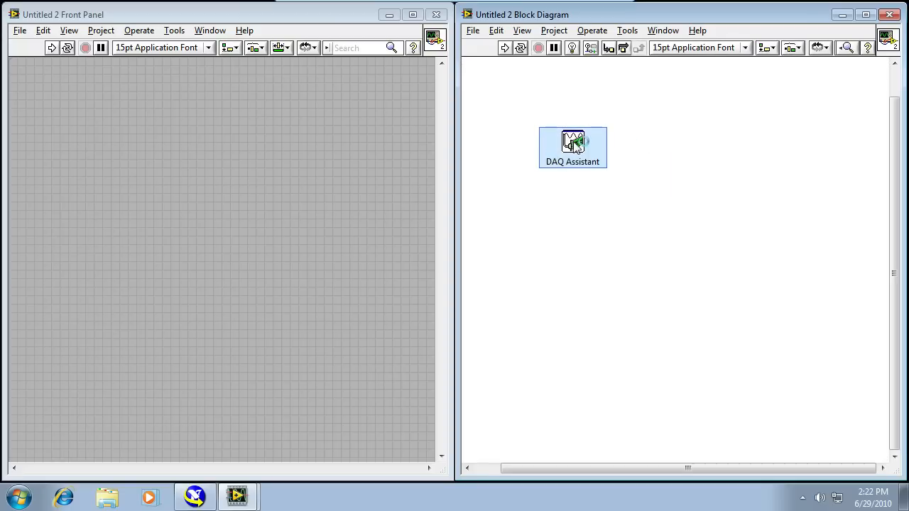
Step: Create a thermocouple Temperature task on channel ai0 of the NI 9219 in the DAQ Assistant
double_click(573, 143)
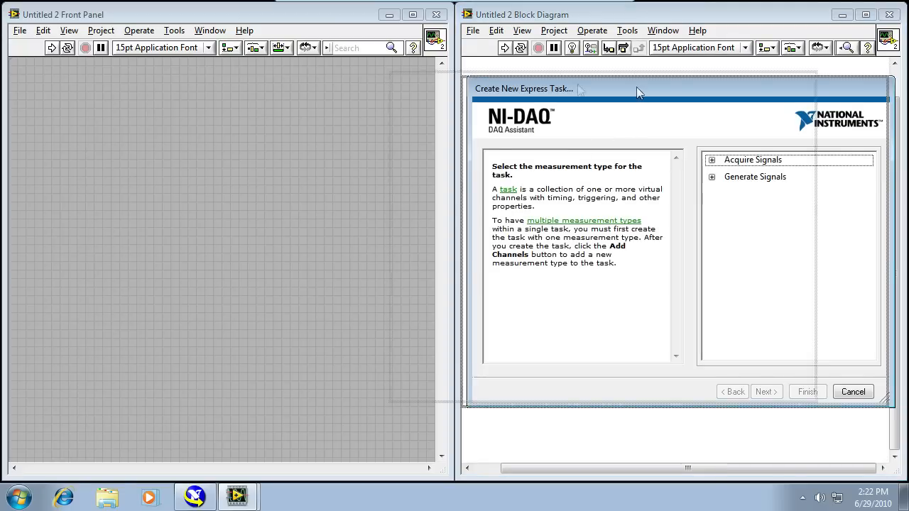
left_click(711, 159)
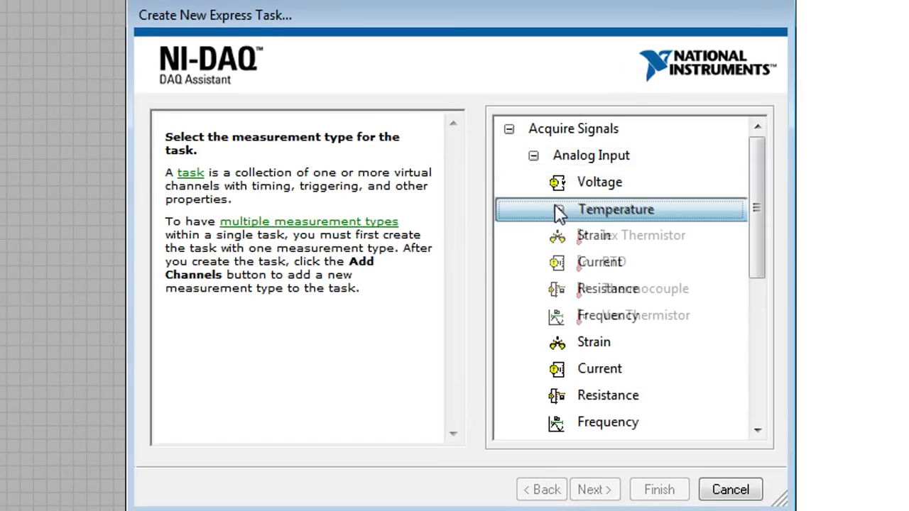
left_click(557, 209)
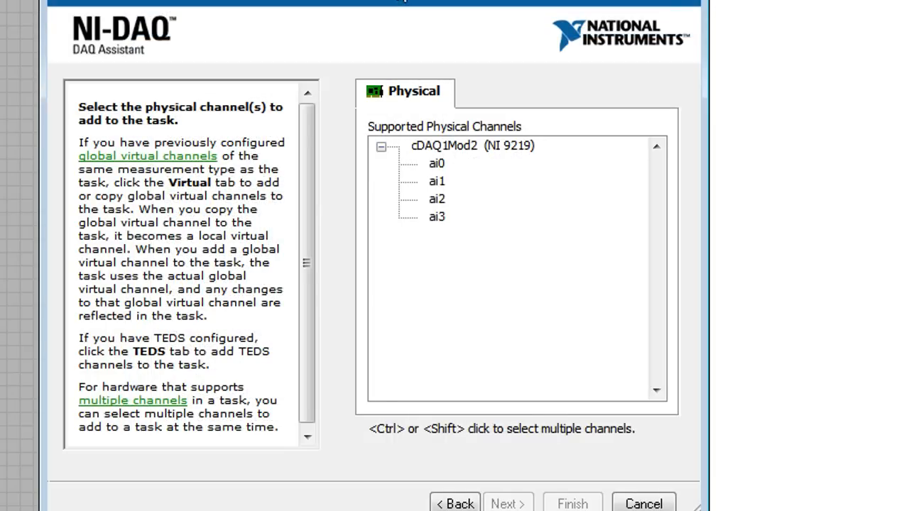
left_click(436, 163)
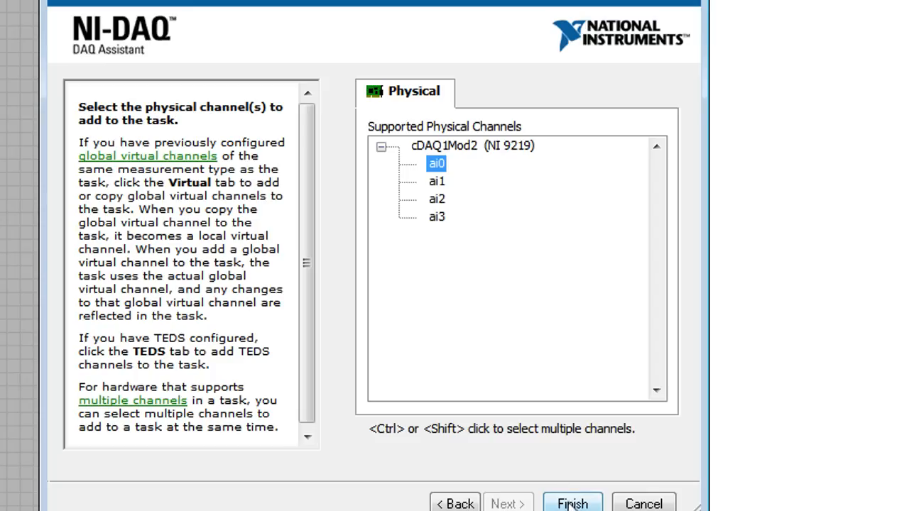
left_click(573, 503)
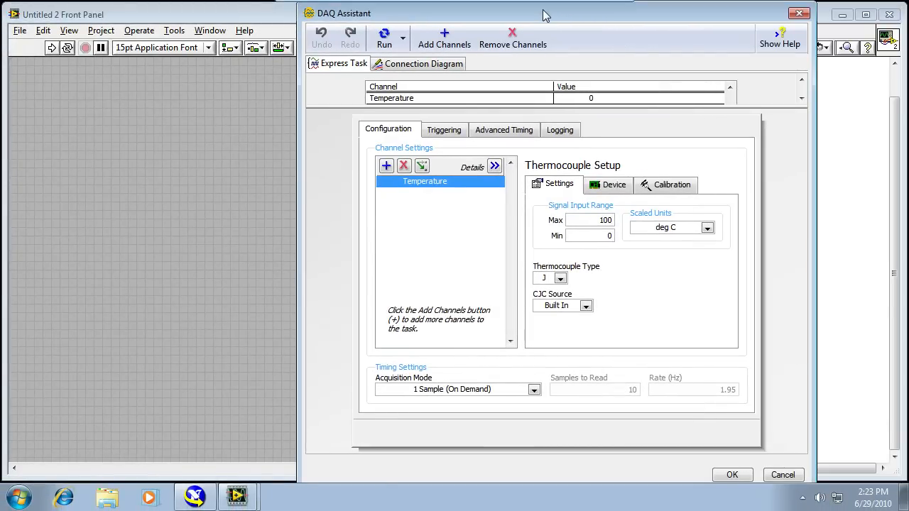
Step: Set the channel to thermocouple type J scaled in deg F
left_click(559, 277)
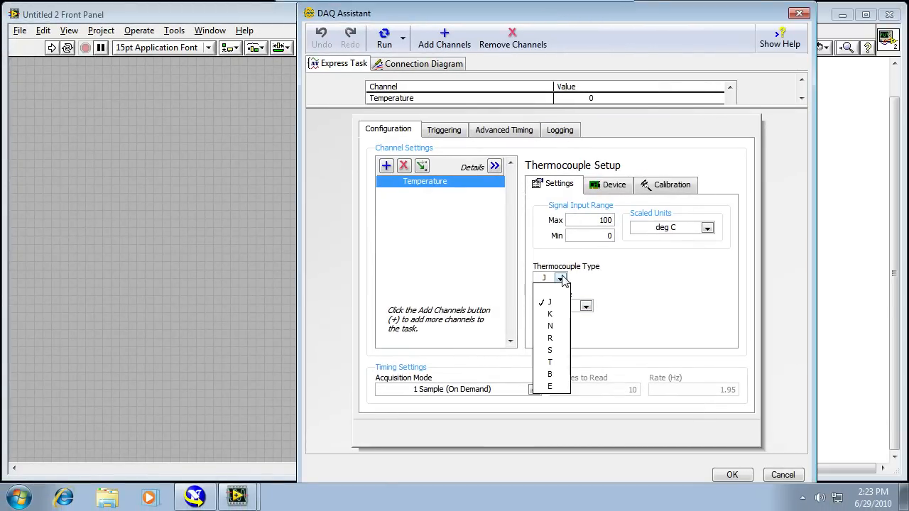
left_click(560, 277)
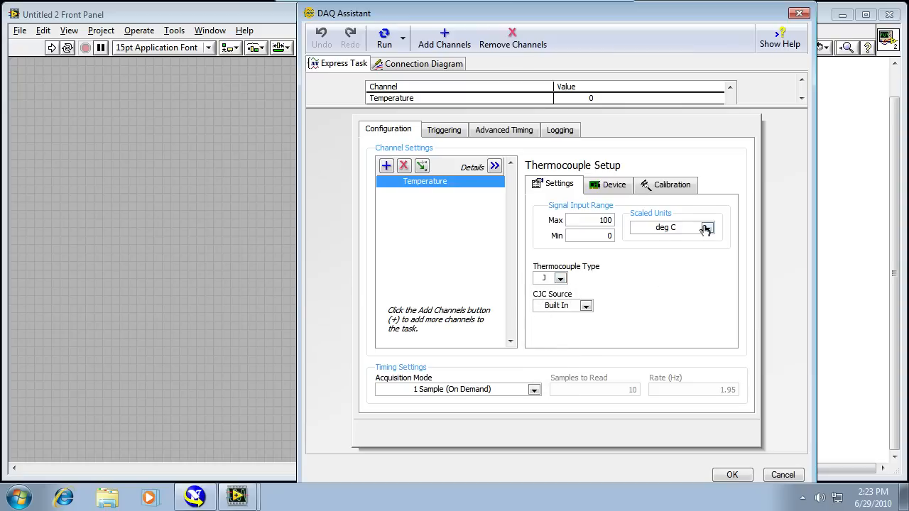
left_click(708, 227)
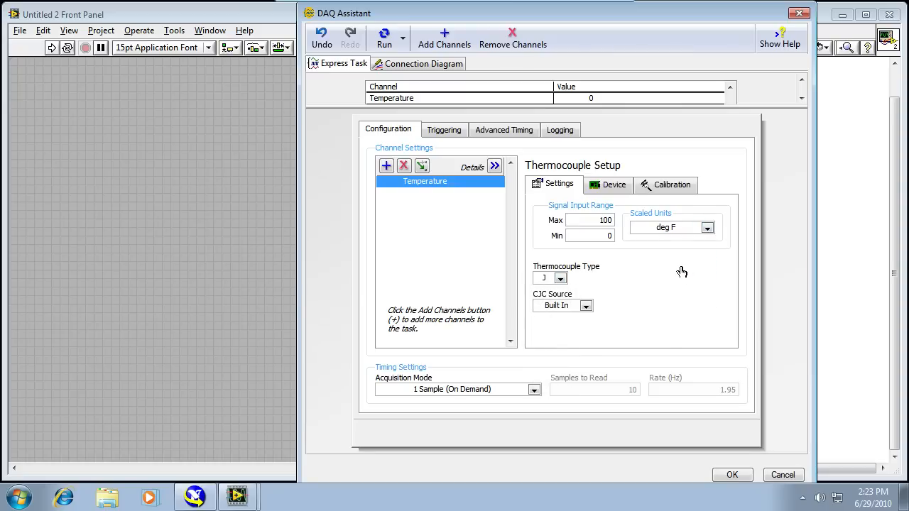
mouse_move(730, 490)
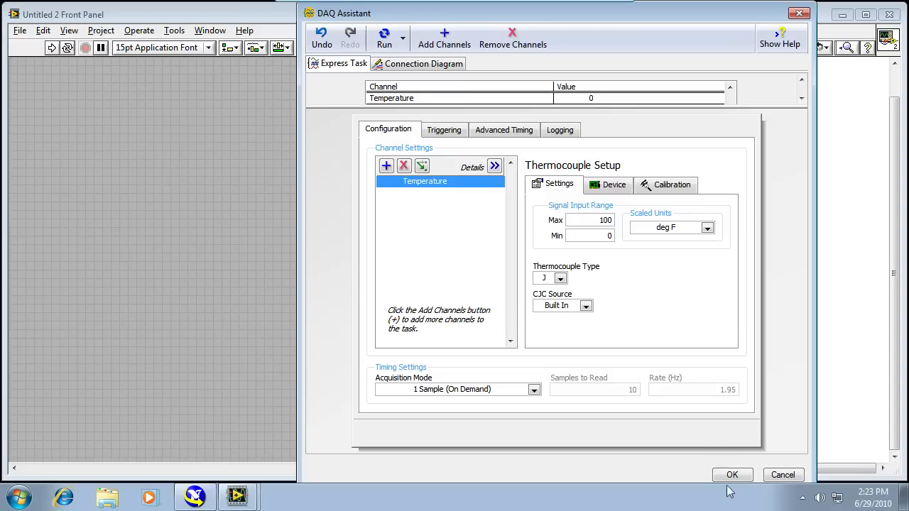
mouse_move(615, 116)
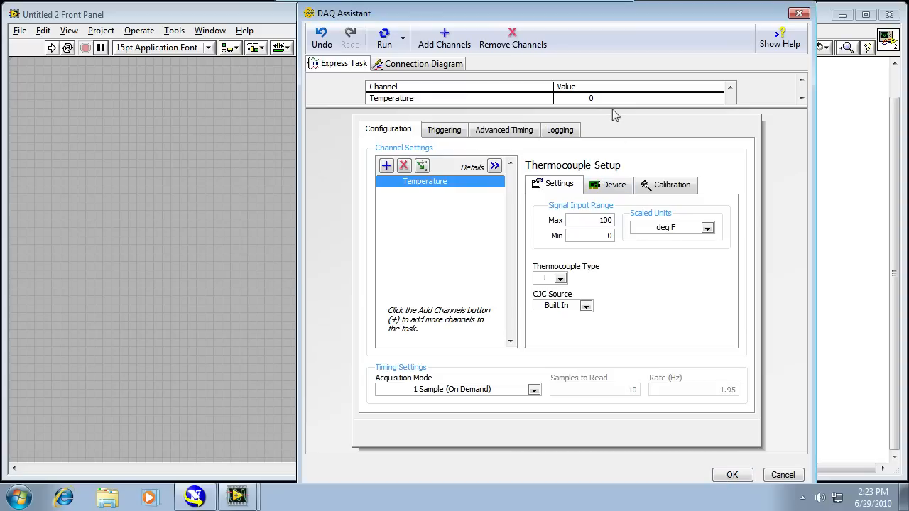
Step: Test-read the channel at about 70.77 deg F and accept the task settings
left_click(384, 36)
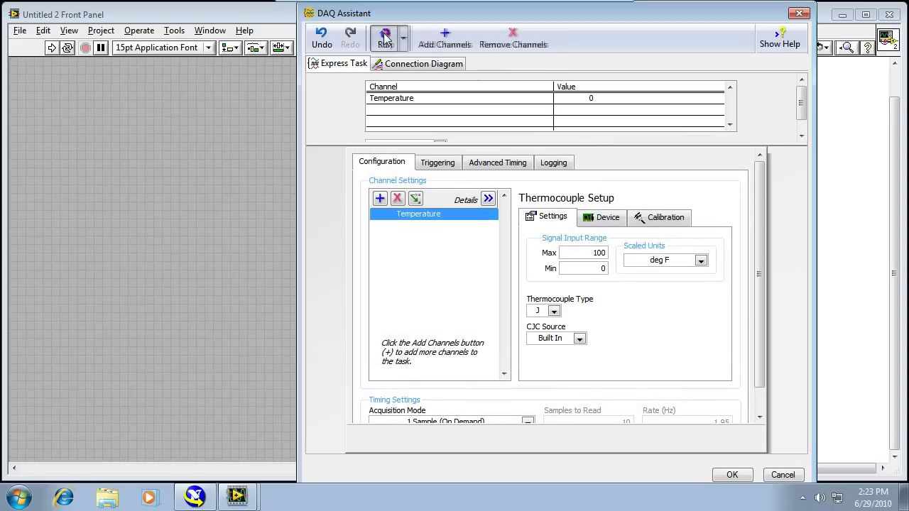
left_click(386, 34)
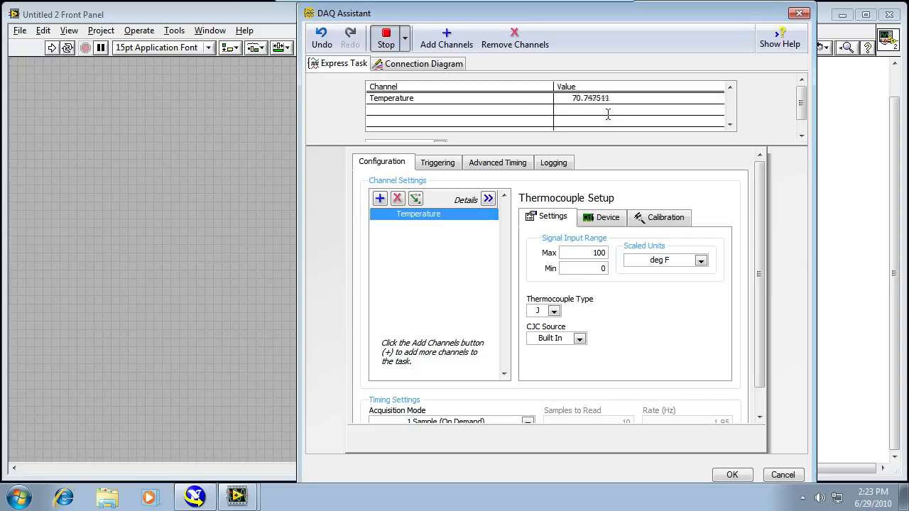
mouse_move(634, 307)
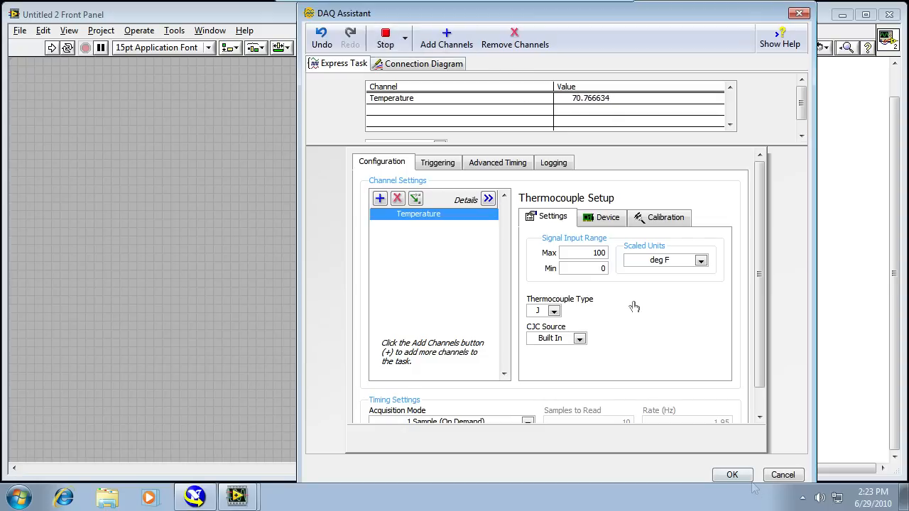
left_click(733, 474)
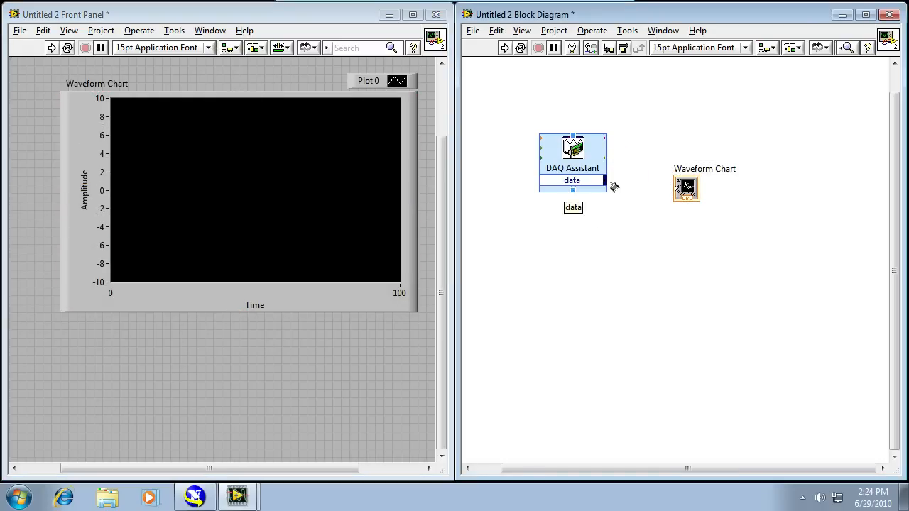
Step: Wire the DAQ Assistant data to the Waveform Chart inside a while loop and run the VI
left_click_drag(608, 181, 686, 187)
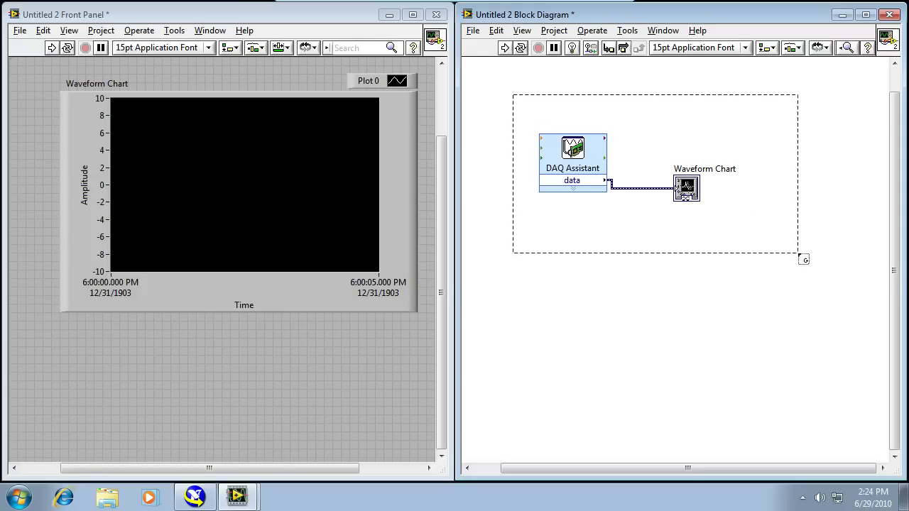
left_click(506, 48)
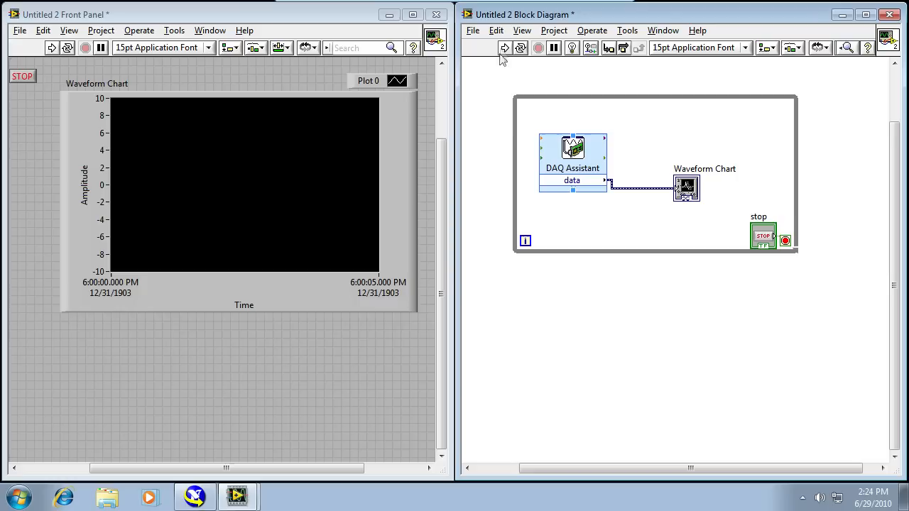
left_click(505, 48)
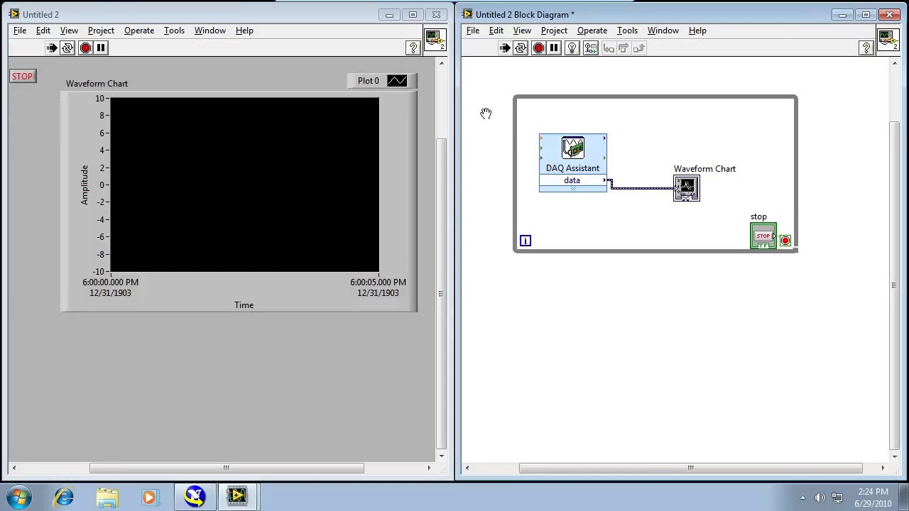